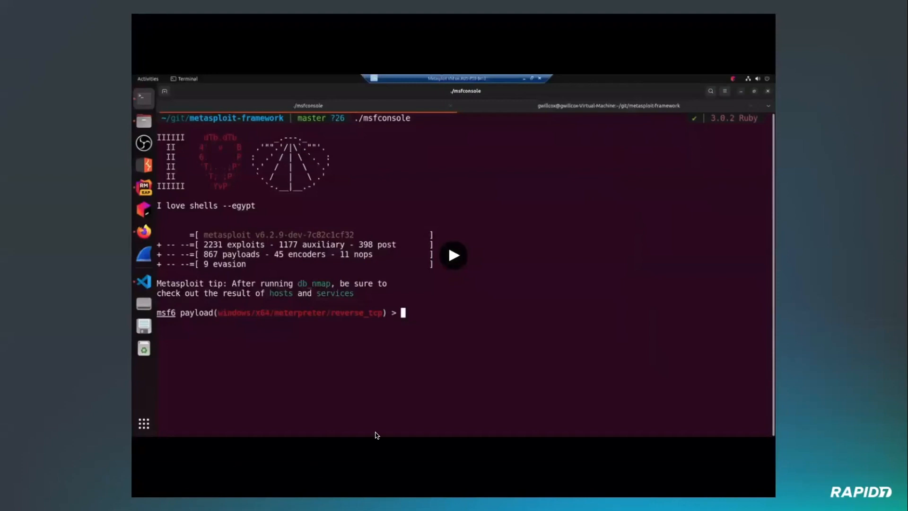
- Load auxiliary/gather/ldap_query and list its options with show options
left_click(453, 255)
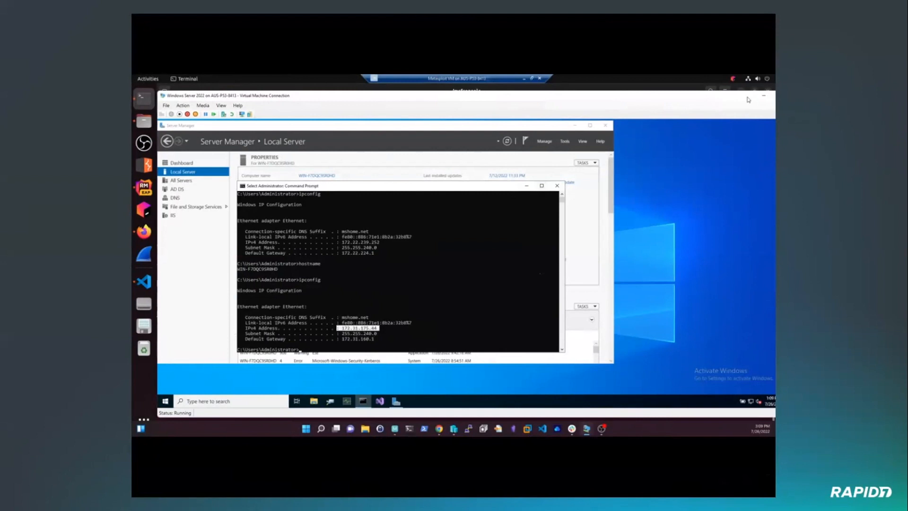
mouse_move(761, 99)
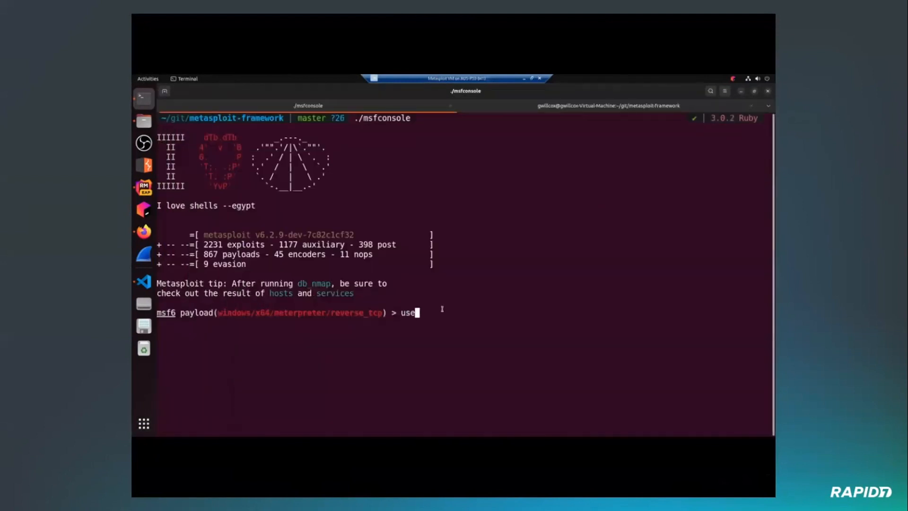
type("auxiliary/scann")
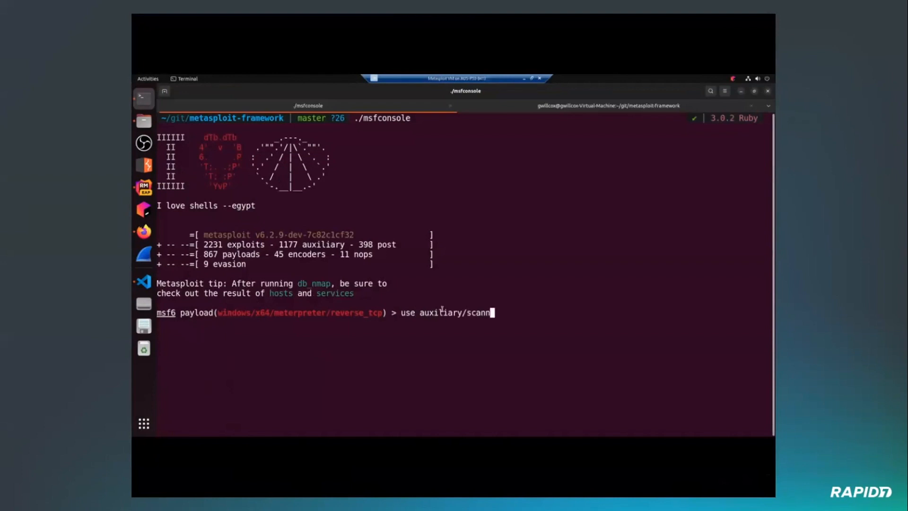
type("gather/")
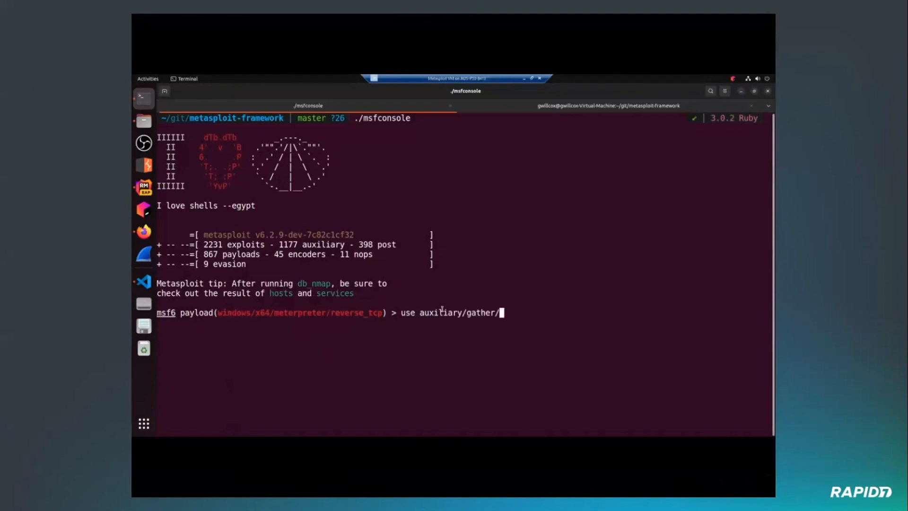
type("ldap_query")
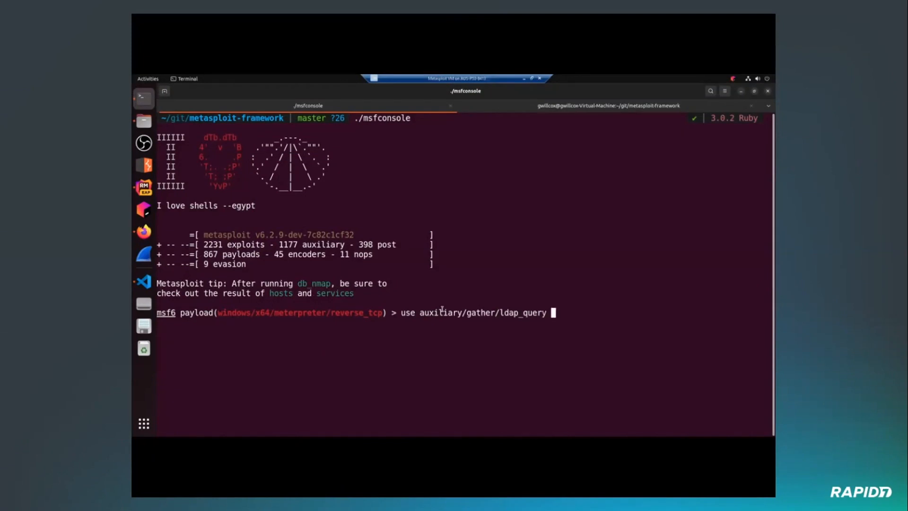
type("show options")
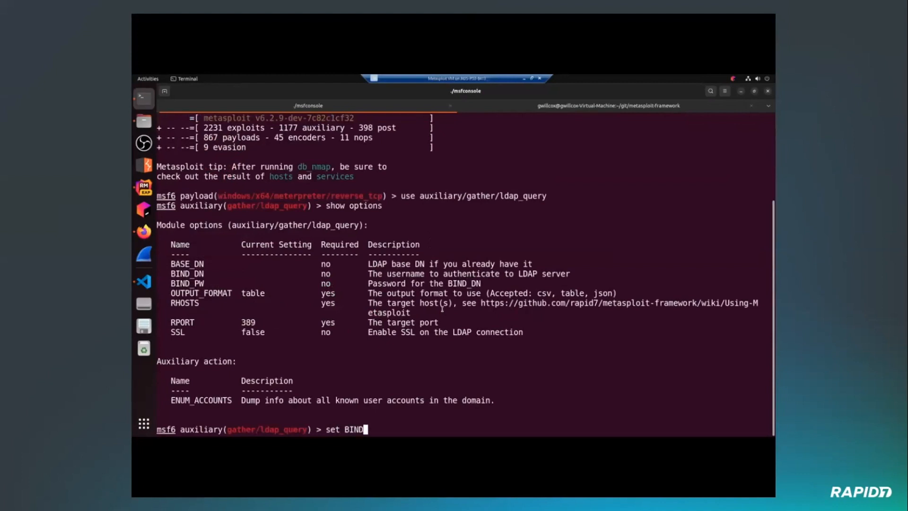
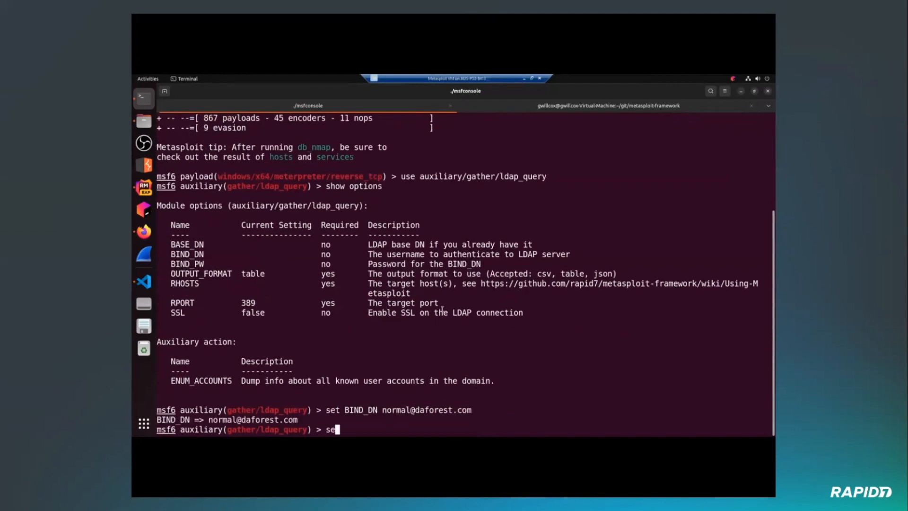
type("t BIND_PW")
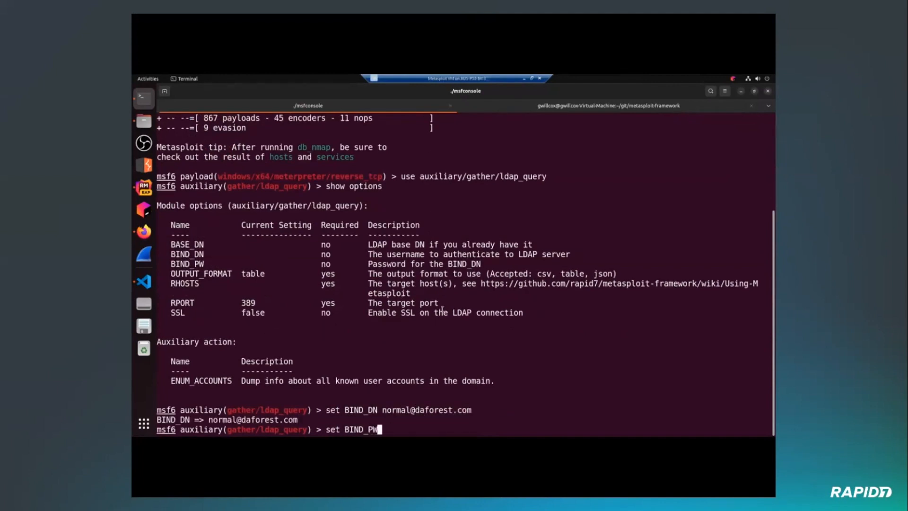
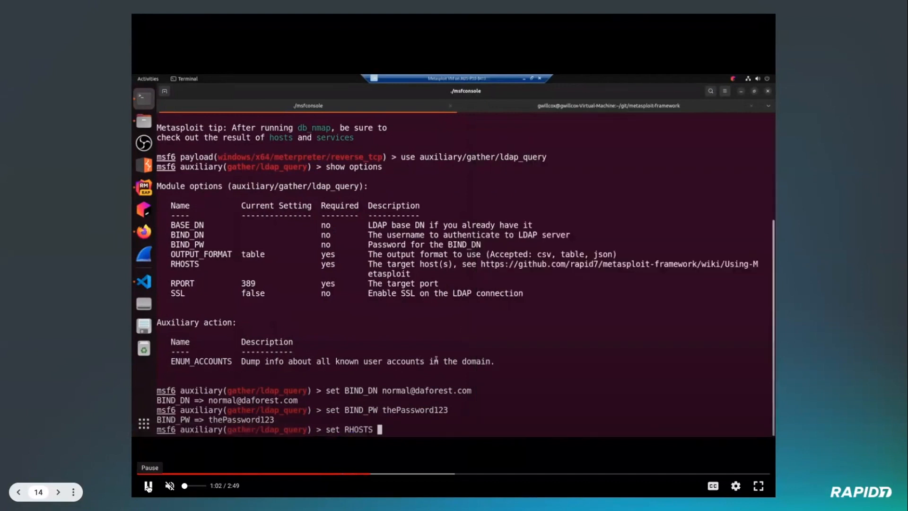
- Set RHOSTS to 172.31.175.44, run the module and review the returned computer entries
type("172.31.")
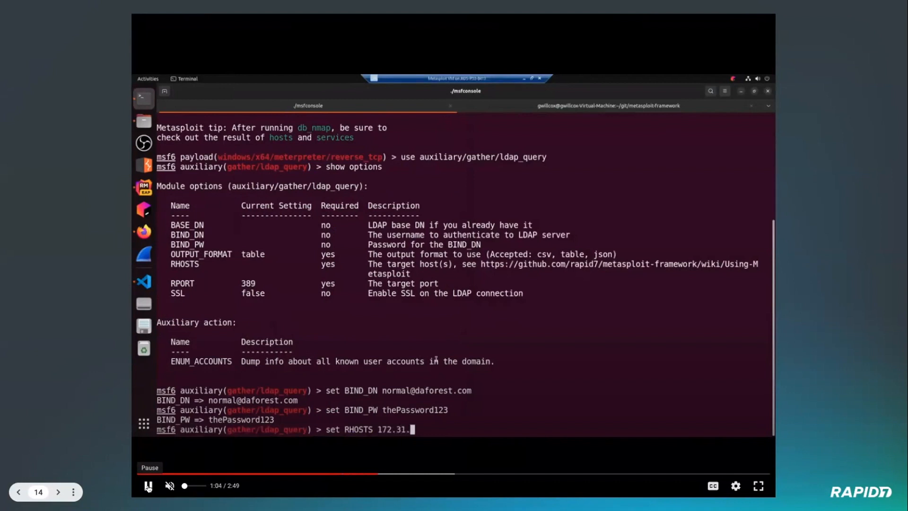
type("175.44")
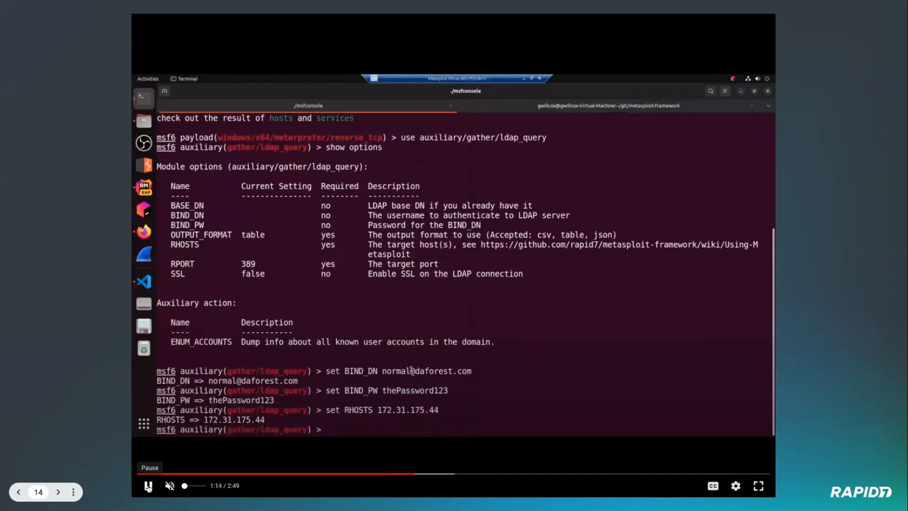
type("show options")
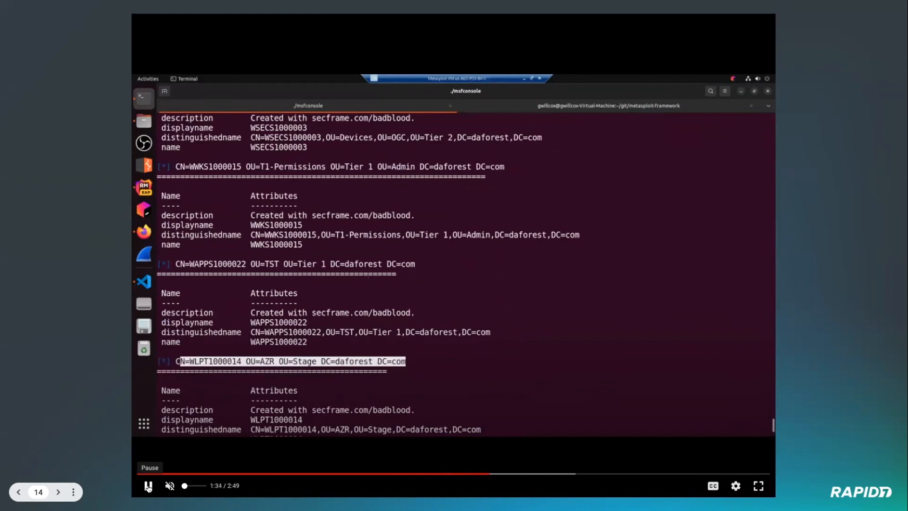
scroll("down", 3)
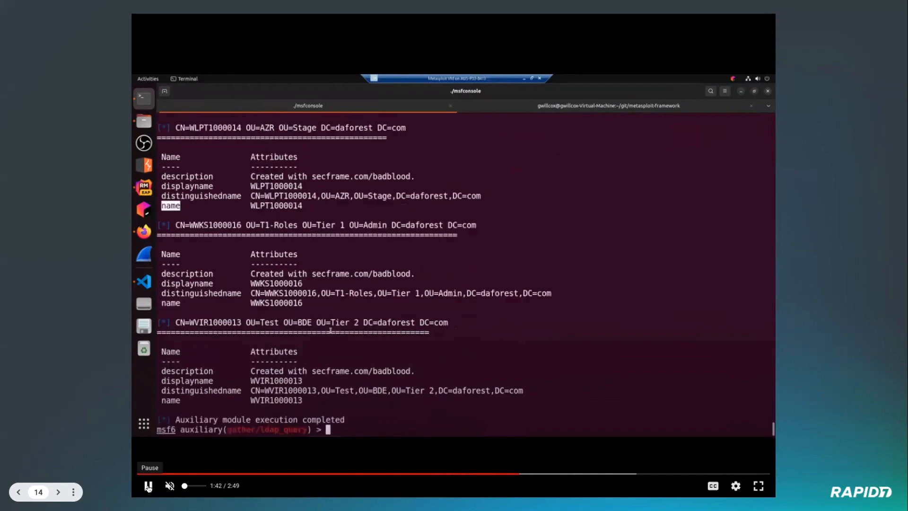
- Set ACTION to ENUM_DOMAIN_CONTROLLERS and rerun, revealing controller WIN-F7DQC9SR0HD
type("set ACTION ENUM")
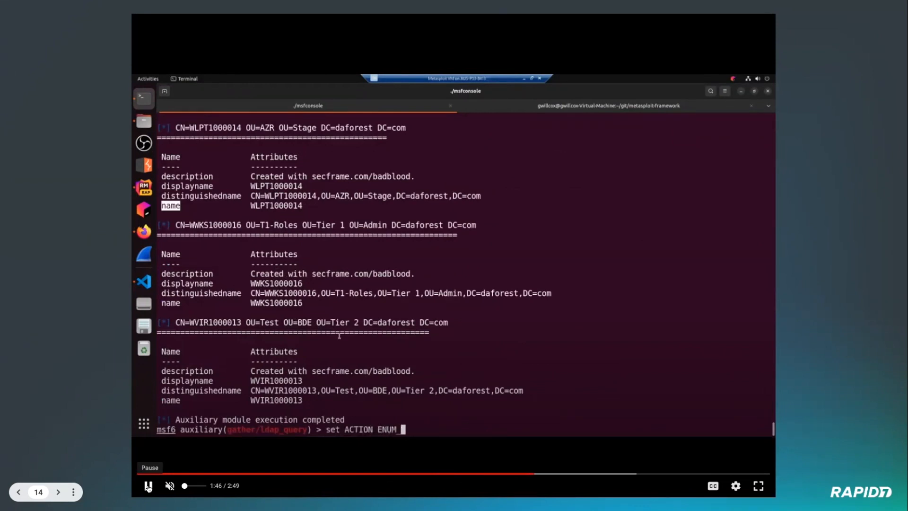
type("_DOMAIN_CONTROLLERS")
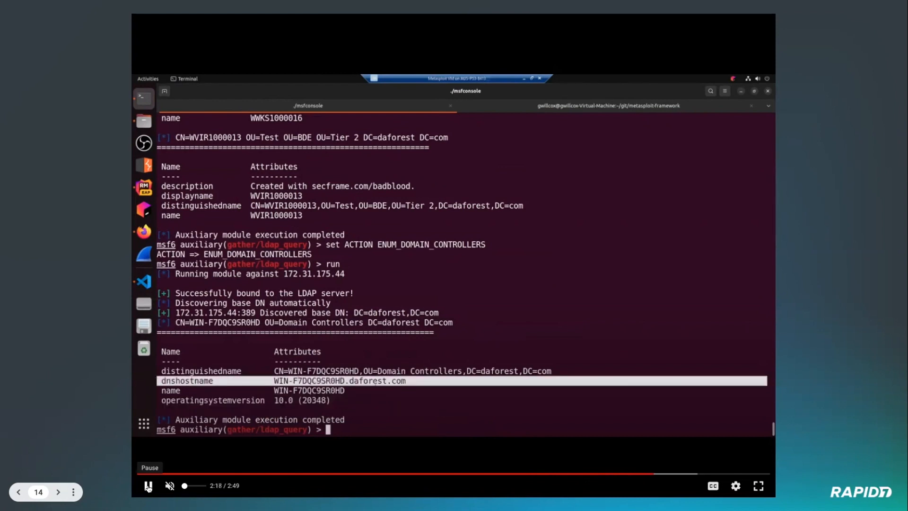
- Redisplay the module options to confirm settings, then request show actions
type("show option")
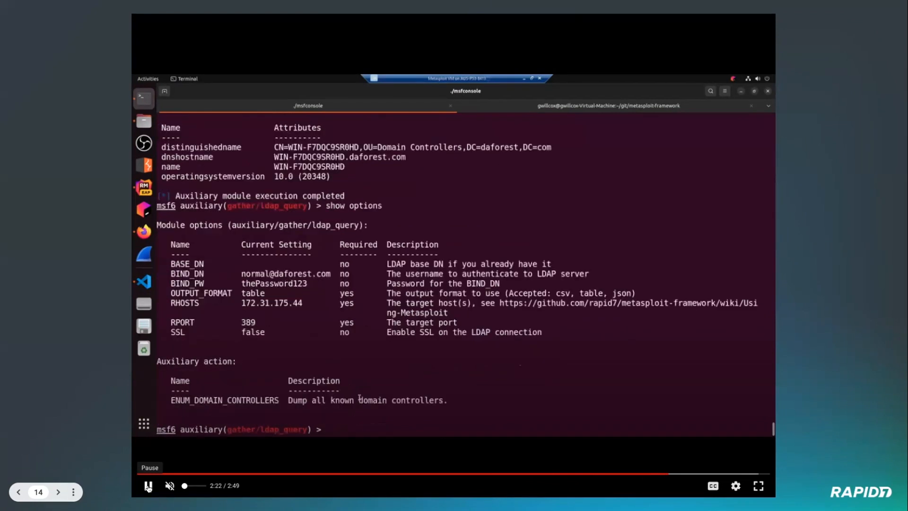
type("s")
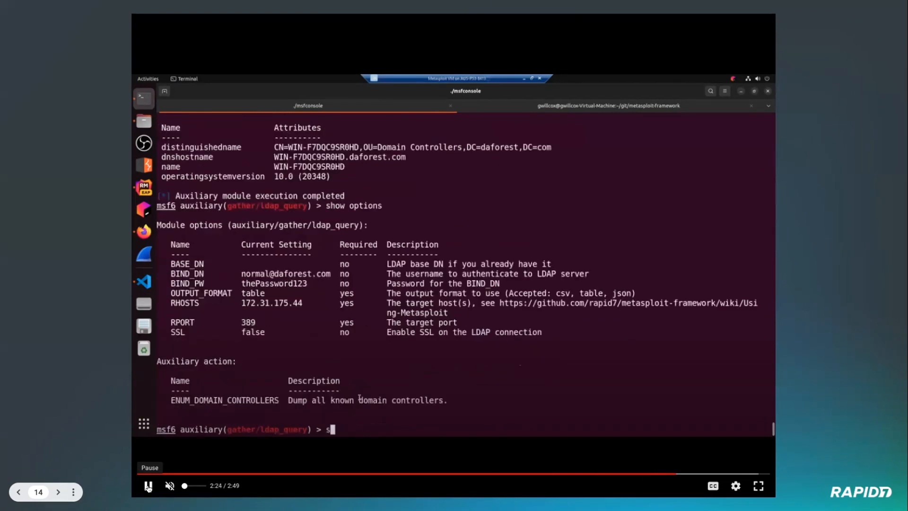
type("show actions")
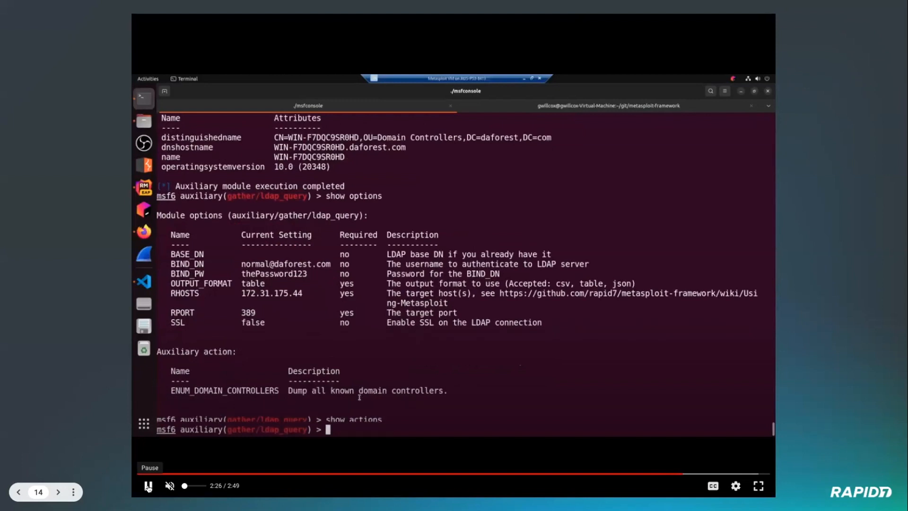